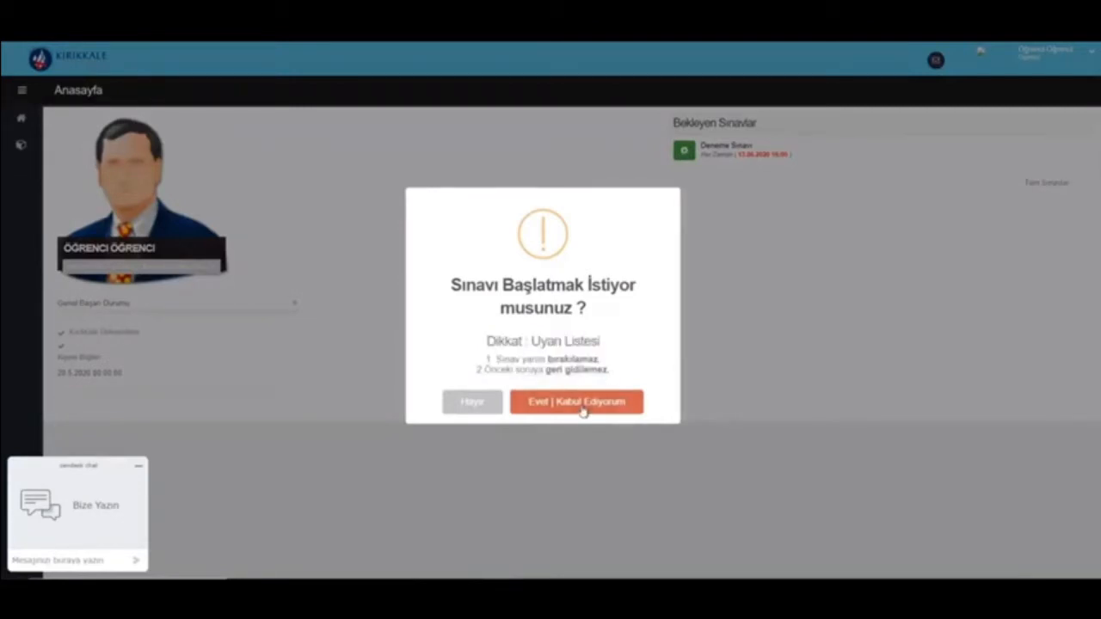
# Step: Accept the start-exam warning with 'Evet | Kabul Ediyorum' to begin the trial exam
pyautogui.click(576, 402)
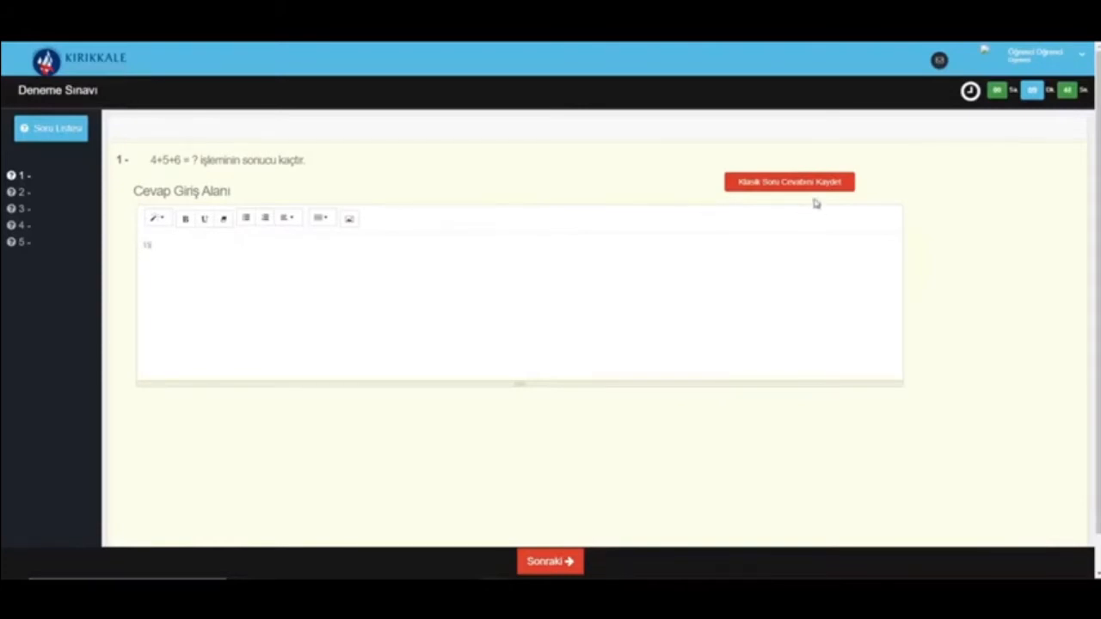
# Step: Save the answer 15 for question 1 and advance to question 2
pyautogui.click(789, 181)
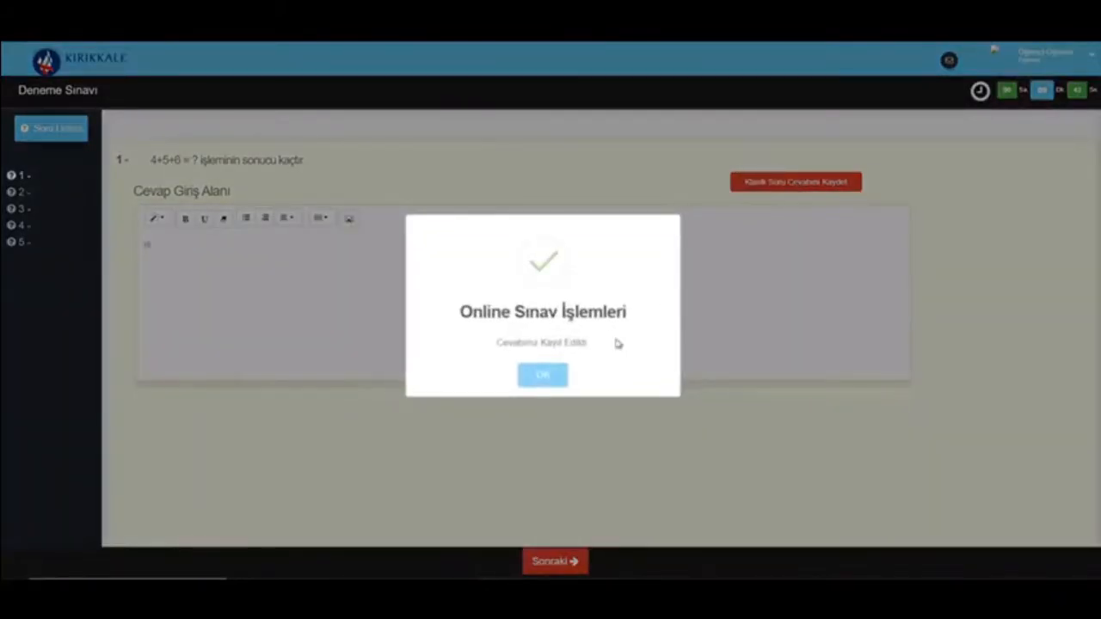
pyautogui.click(543, 375)
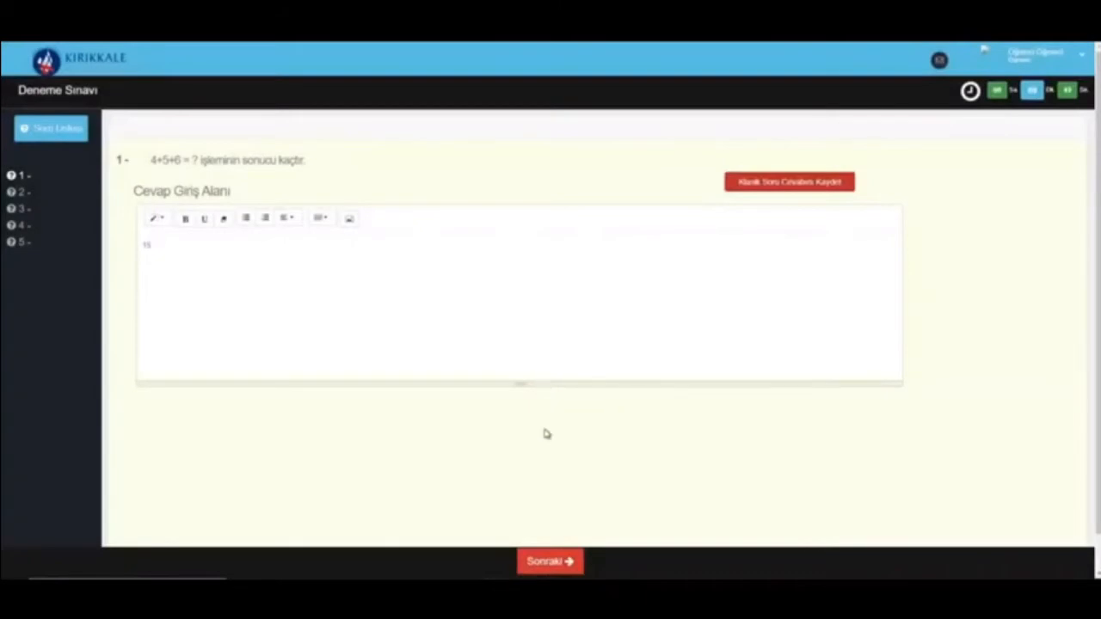
pyautogui.click(549, 559)
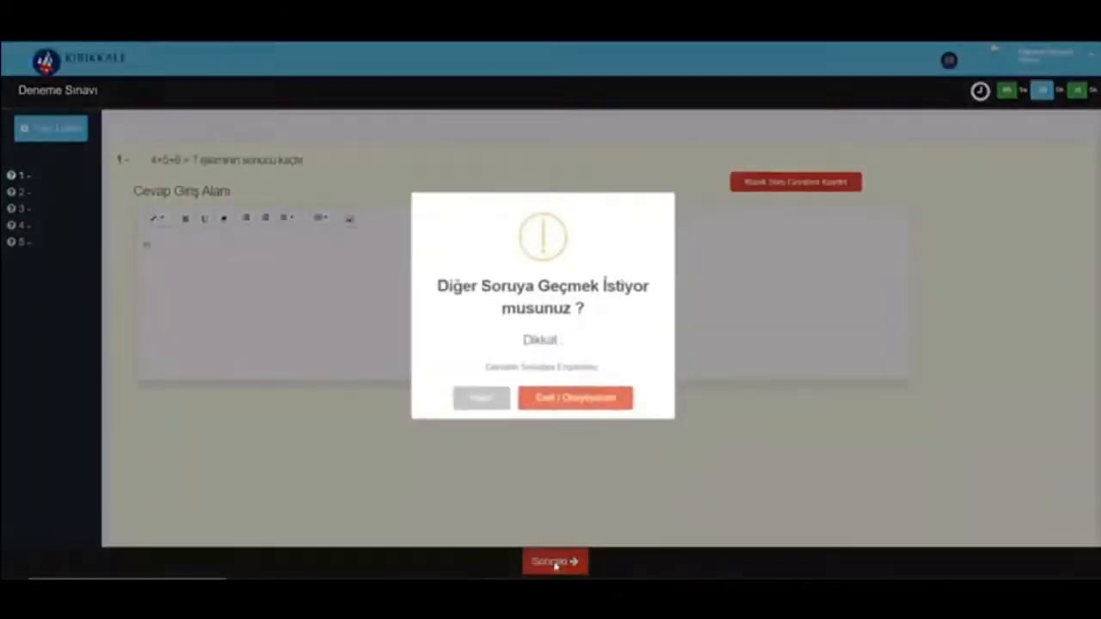
pyautogui.click(574, 397)
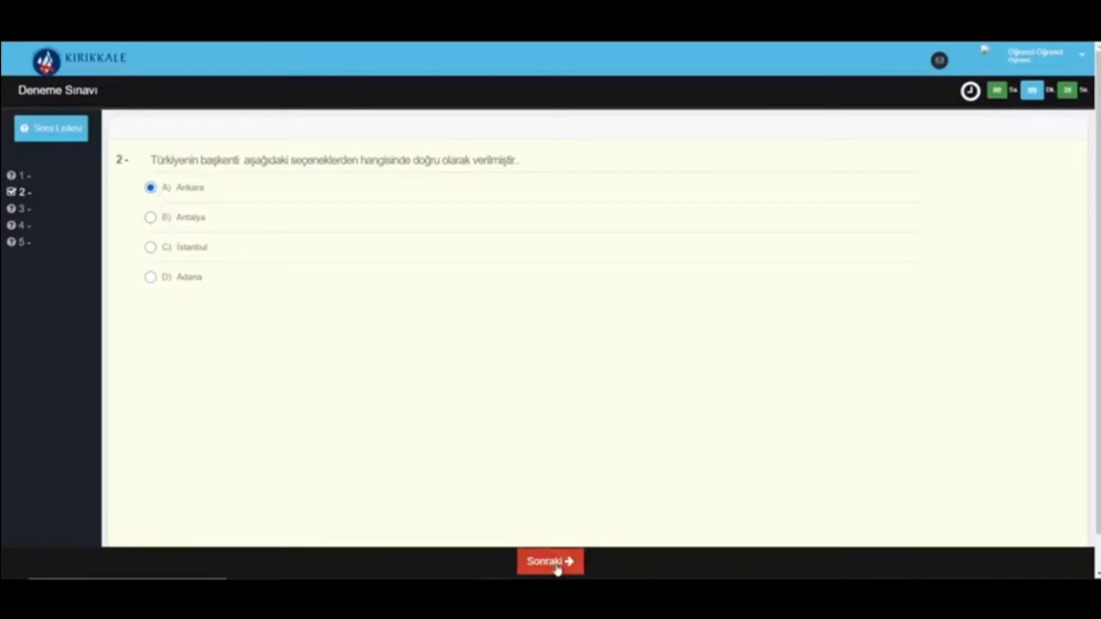
# Step: Advance from question 2 to question 3, confirming with 'Evet | Onaylıyorum'
pyautogui.click(549, 561)
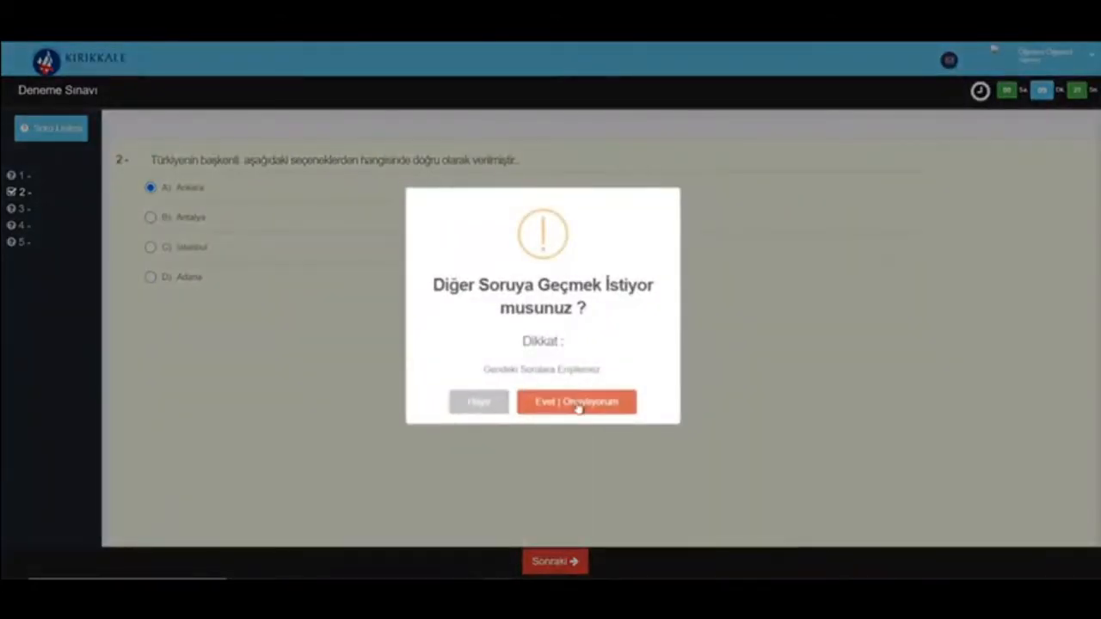
pyautogui.click(577, 401)
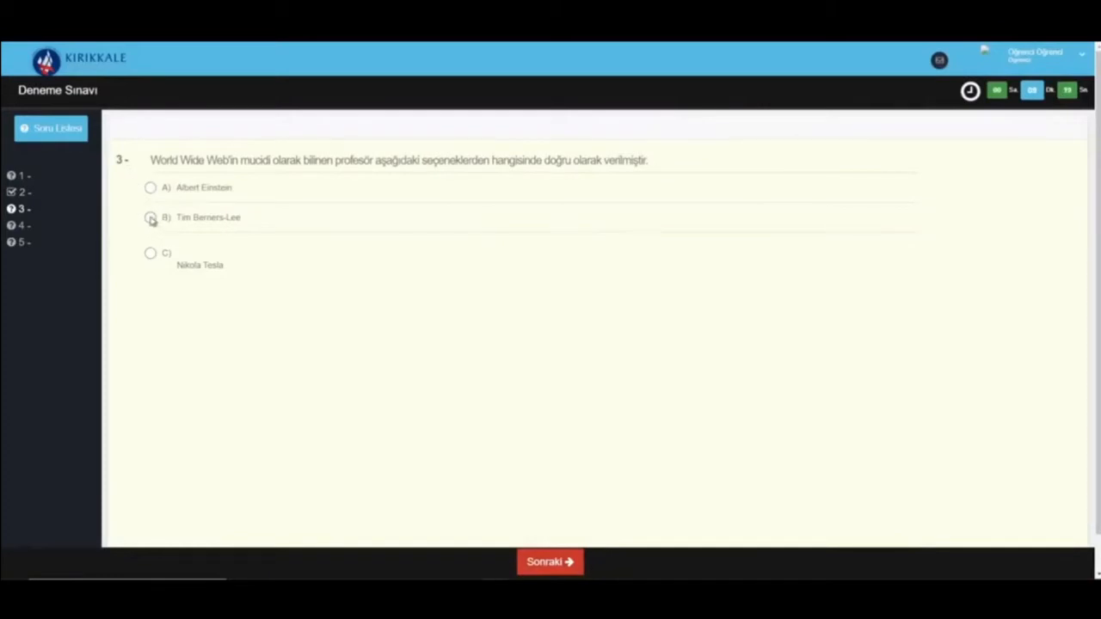
# Step: Choose B) Tim Berners-Lee for question 3 and advance to question 4
pyautogui.click(151, 217)
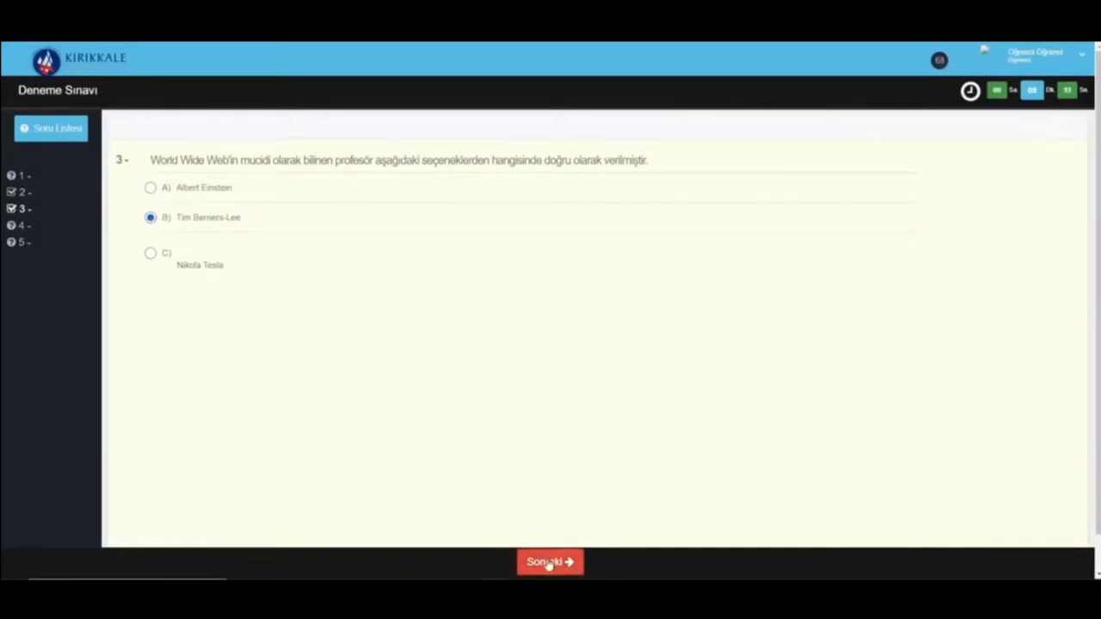
pyautogui.click(549, 561)
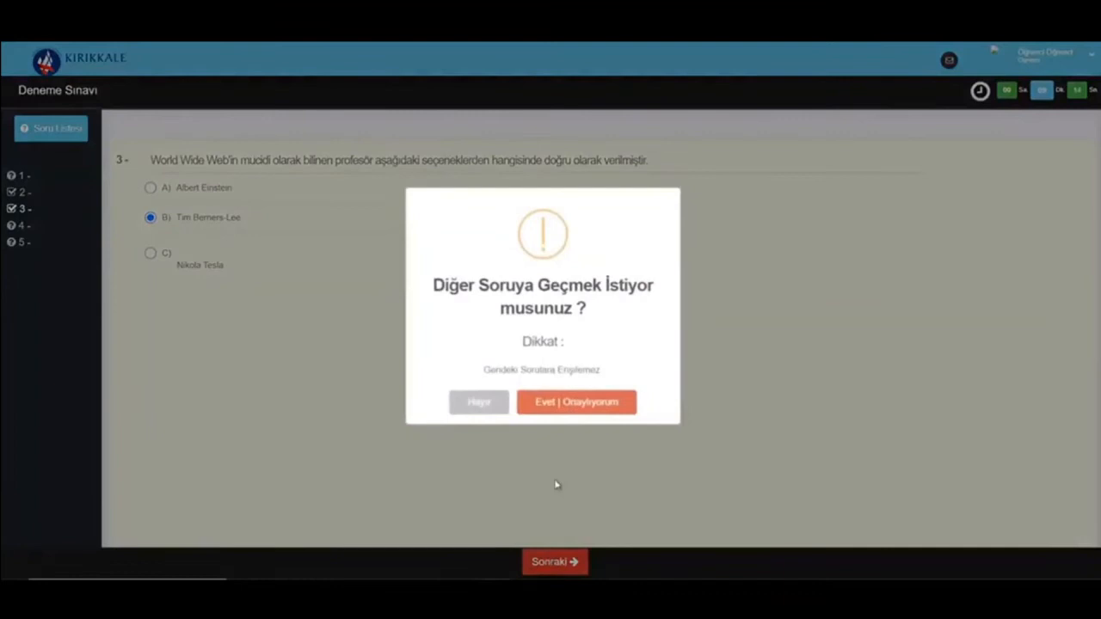
pyautogui.click(575, 401)
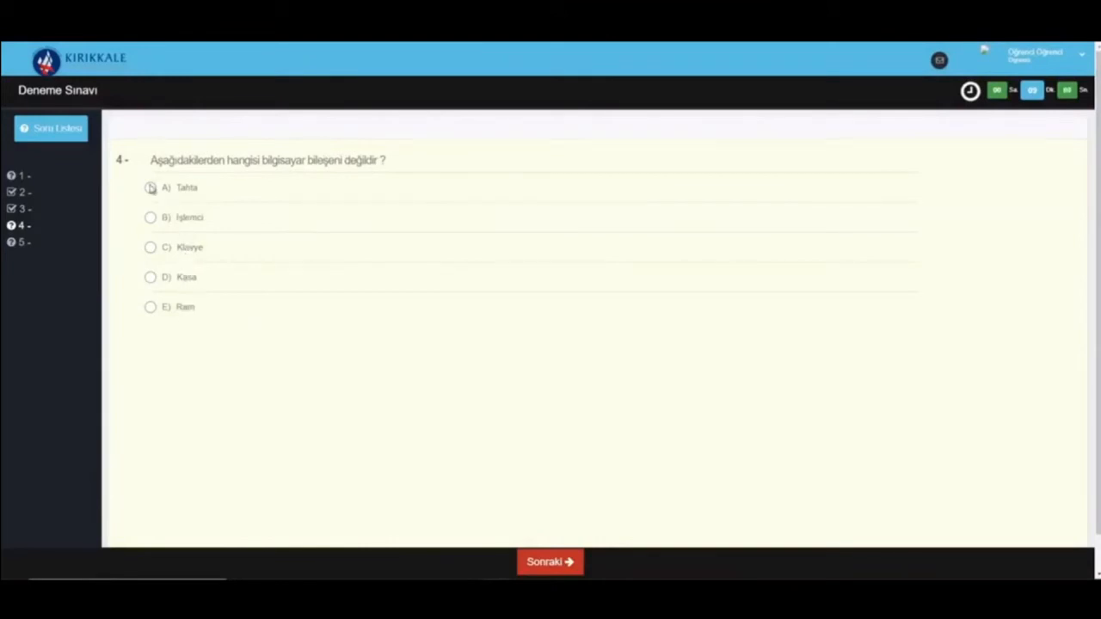
# Step: Choose A) Tahta for question 4 and advance to question 5
pyautogui.click(151, 187)
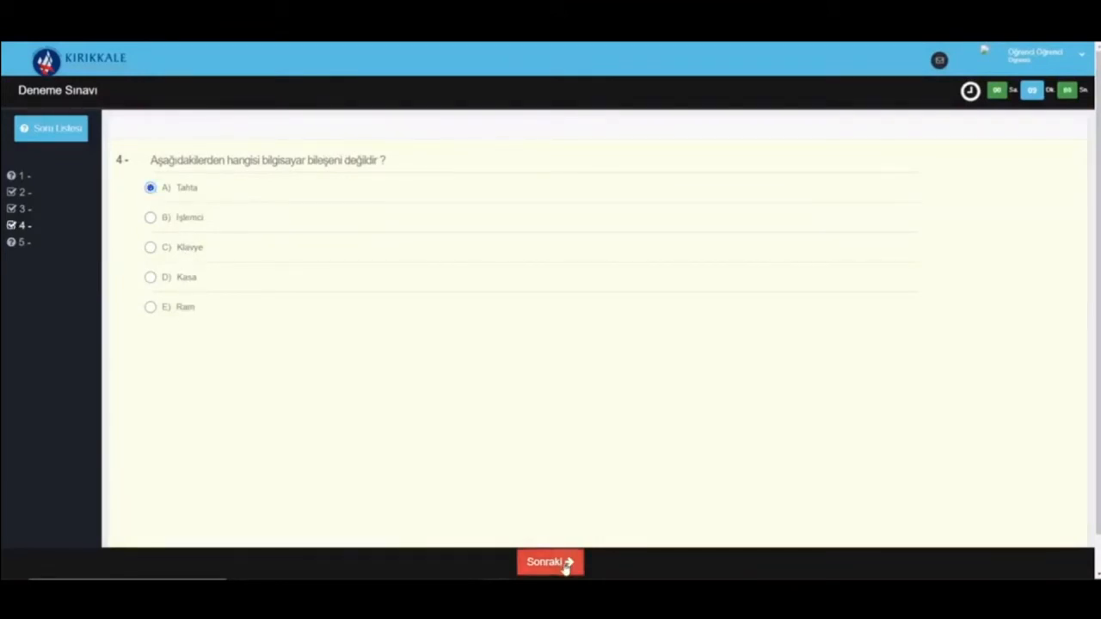
pyautogui.click(550, 561)
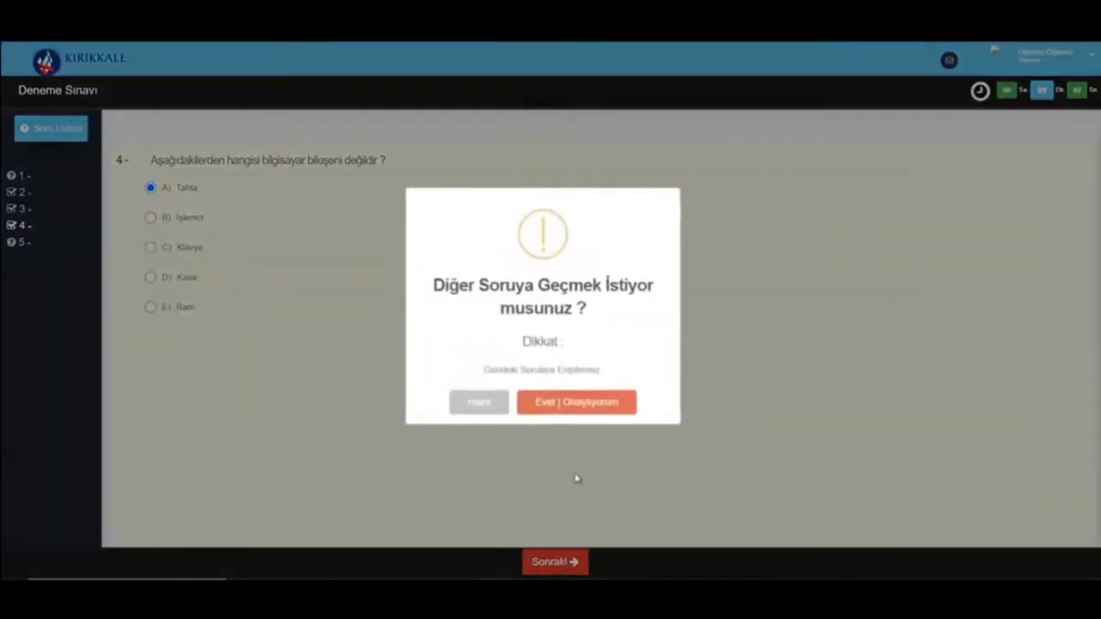
pyautogui.click(576, 402)
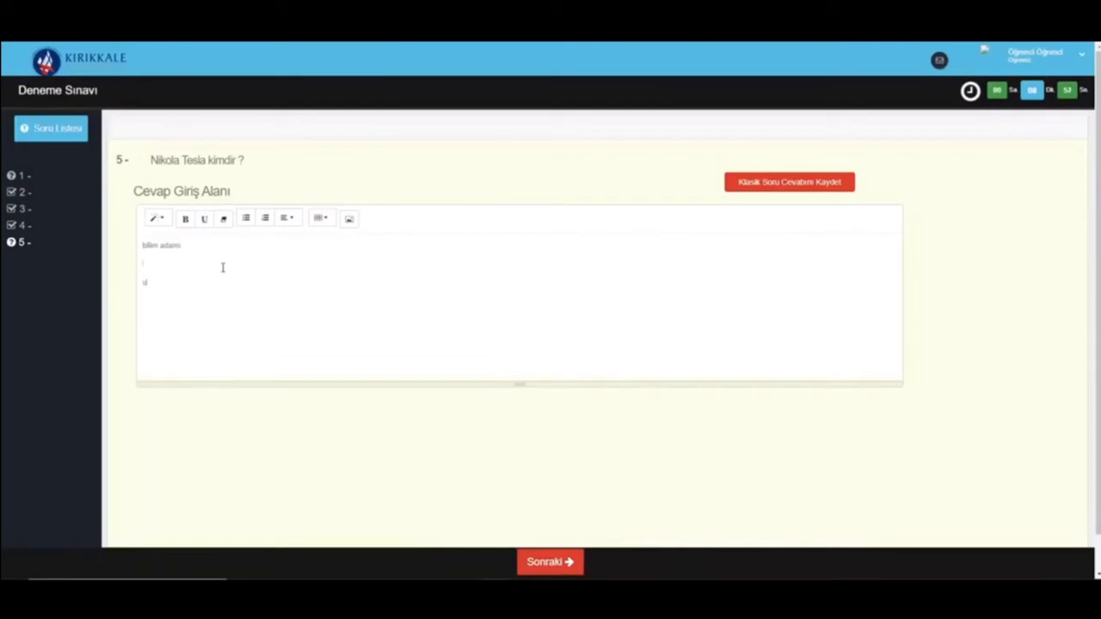
# Step: Add a reminder line about saving classic answers to question 5, save, and advance
pyautogui.write('UNUTMAYALE')
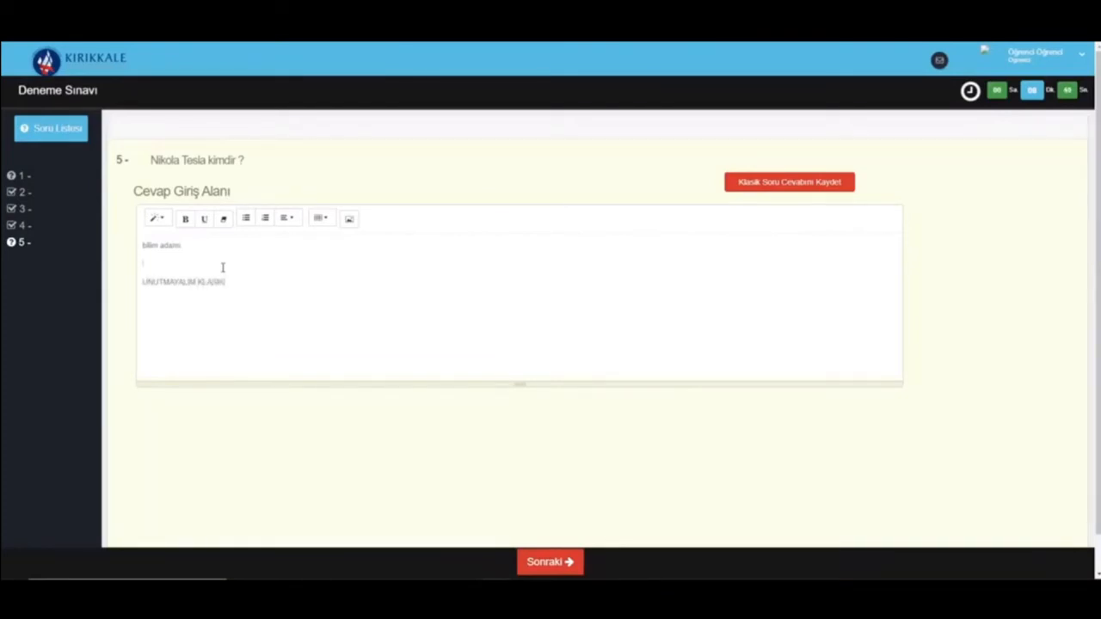
pyautogui.write('SORULARIN CEVABINI YUKARIDA KI')
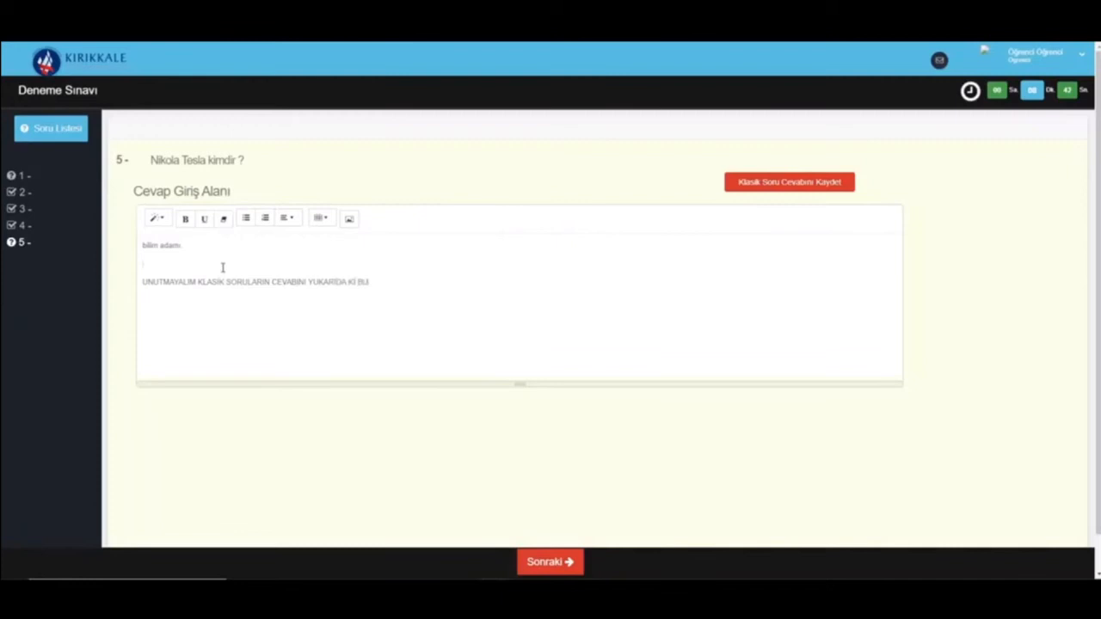
pyautogui.write('BUTONA BASI')
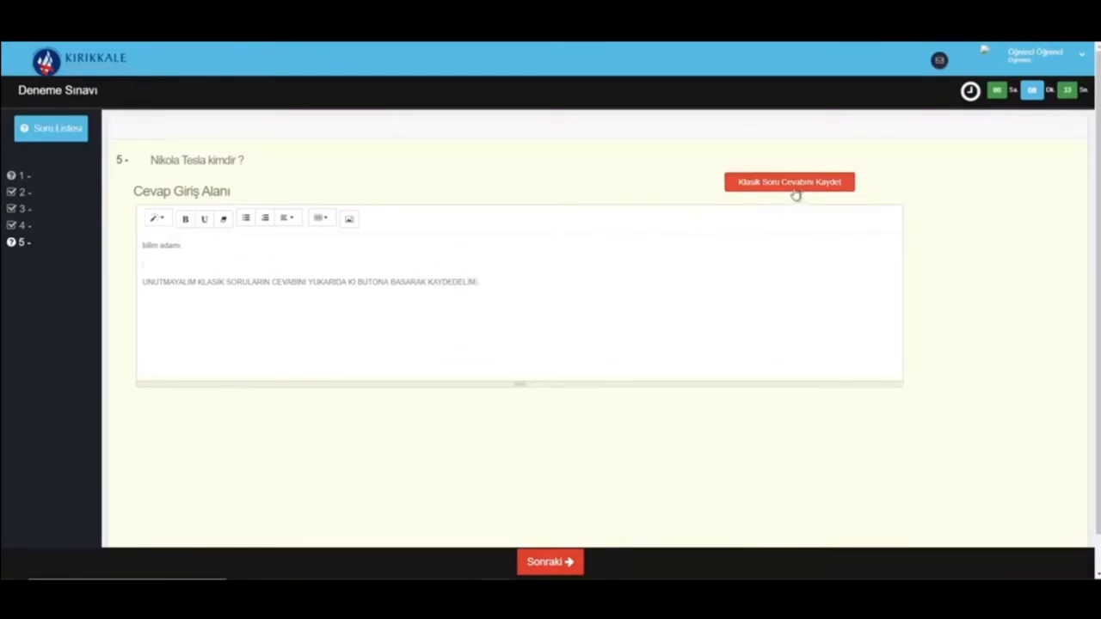
pyautogui.click(788, 181)
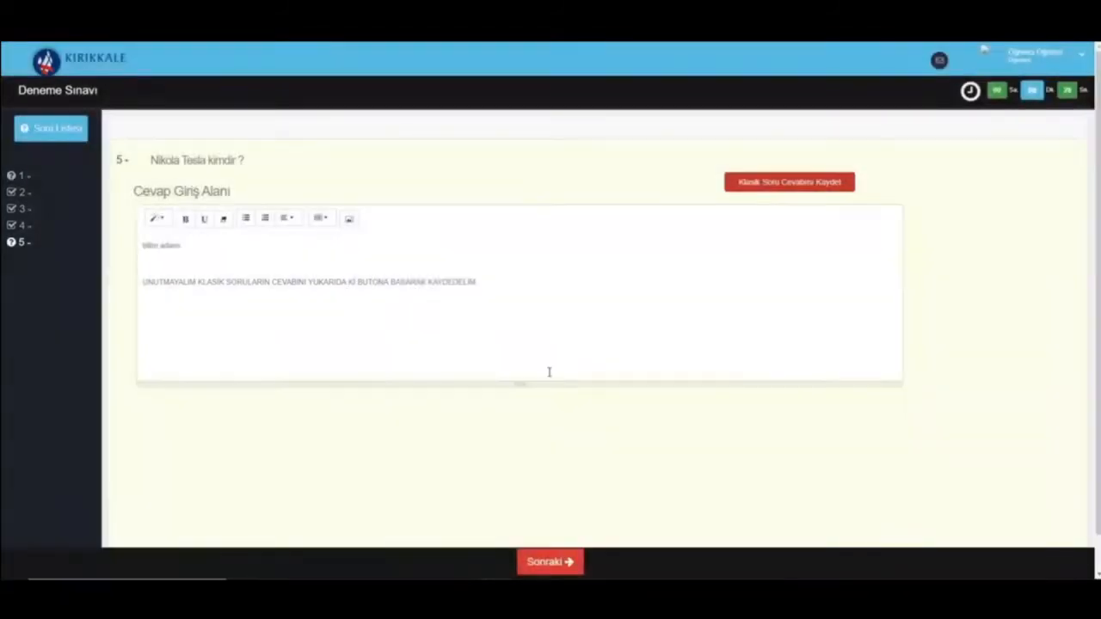
pyautogui.moveTo(549, 562)
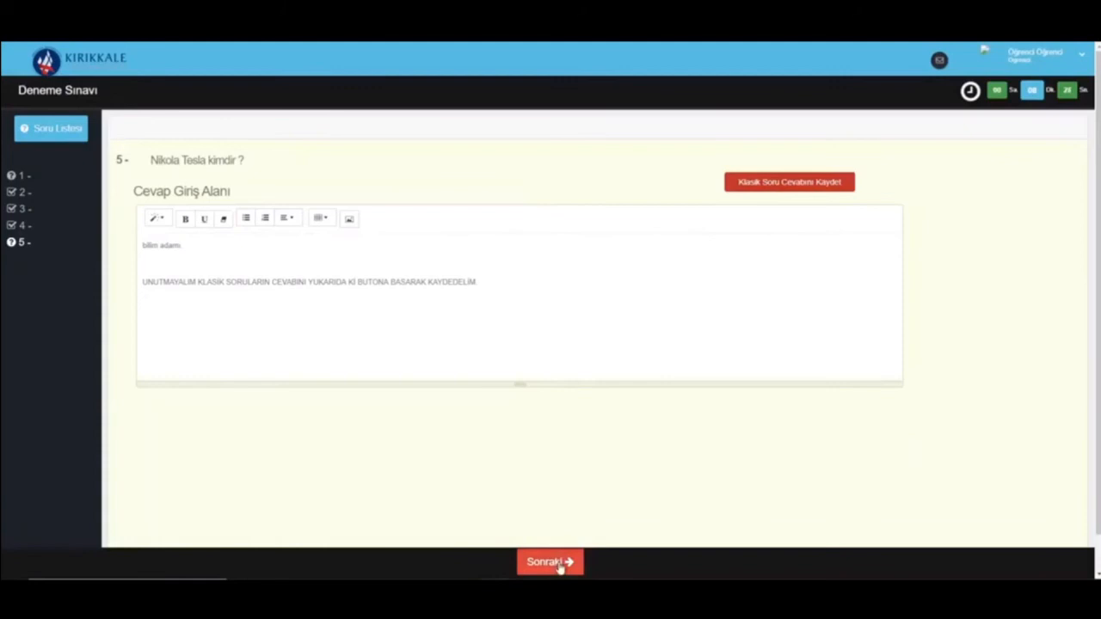
pyautogui.click(549, 562)
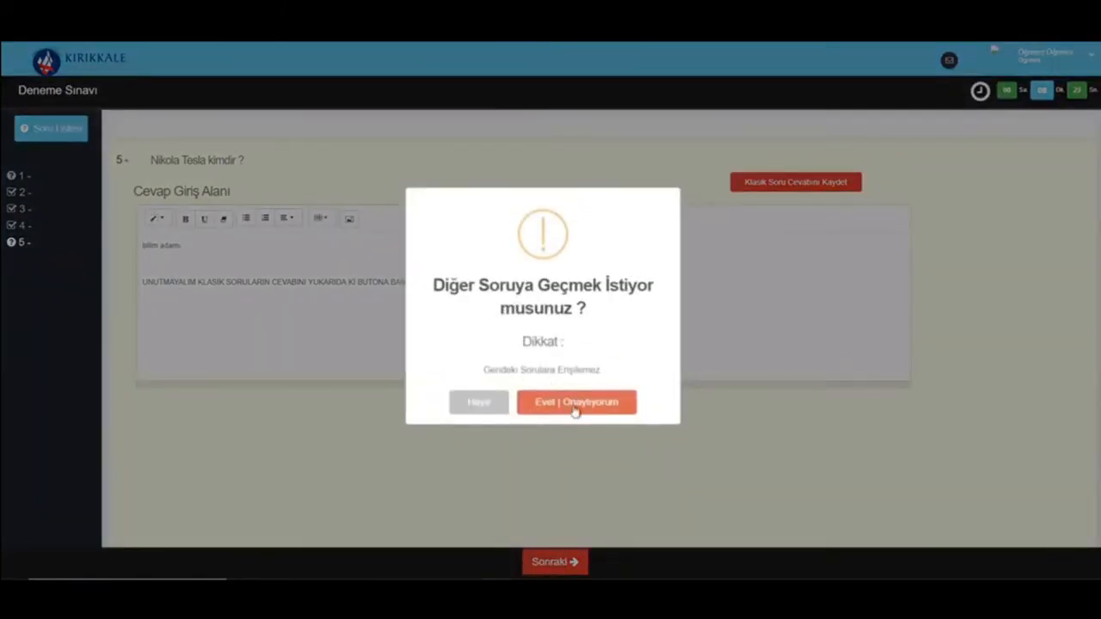
pyautogui.click(576, 402)
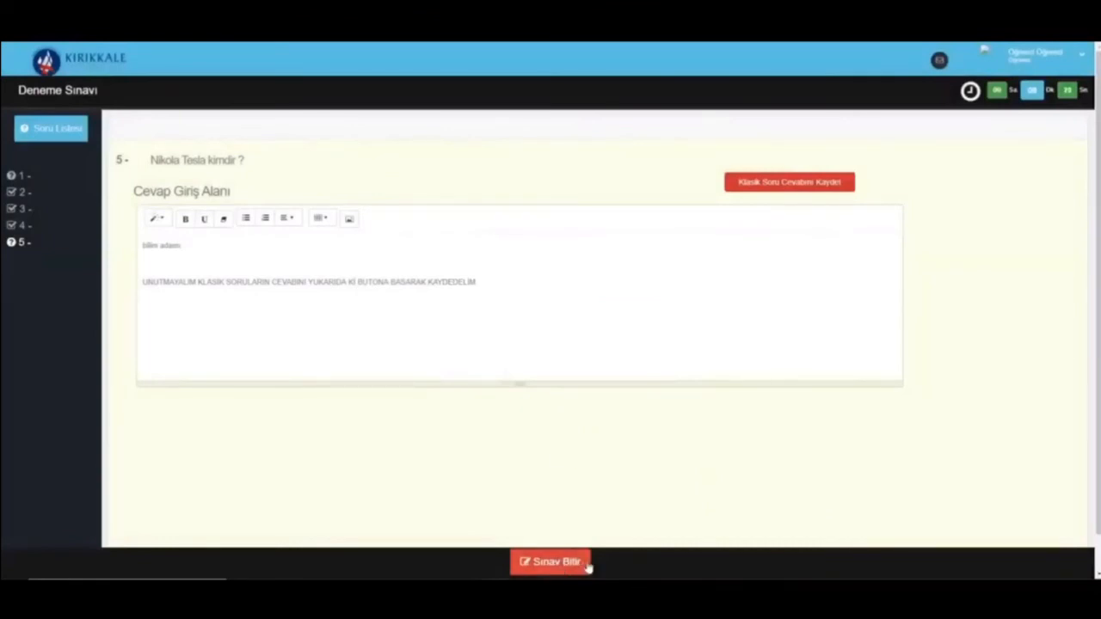
# Step: Finish the exam with 'Sınav Bitir' and confirm with Evet
pyautogui.click(550, 562)
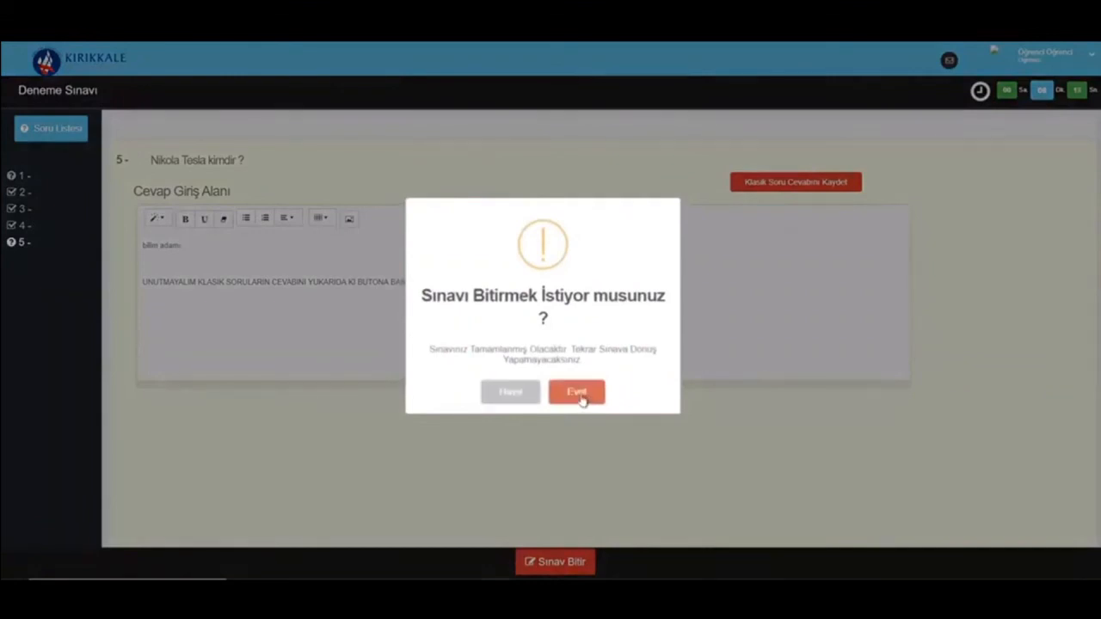
pyautogui.click(577, 392)
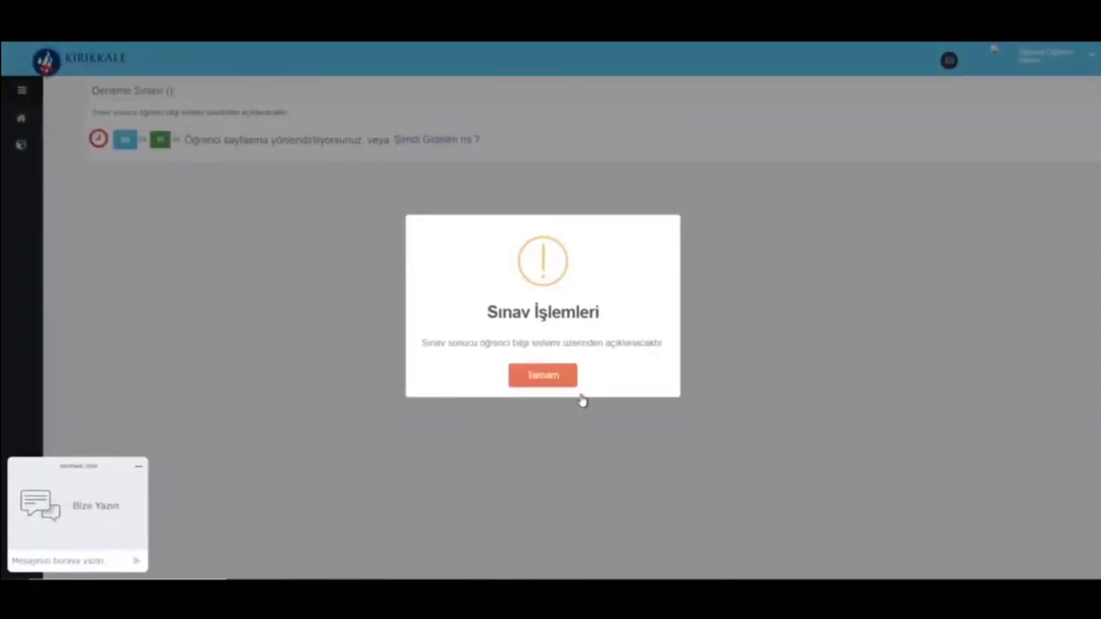
# Step: Dismiss the results notice, go to the student home page, and double-click Bekleyen Sınavlar
pyautogui.click(543, 375)
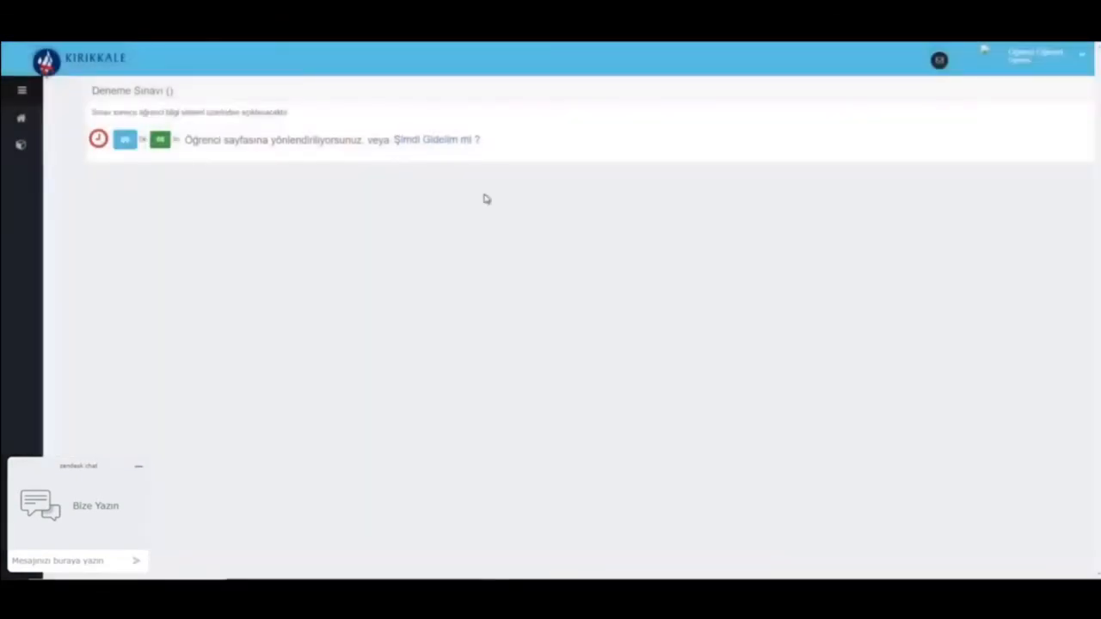
pyautogui.click(447, 140)
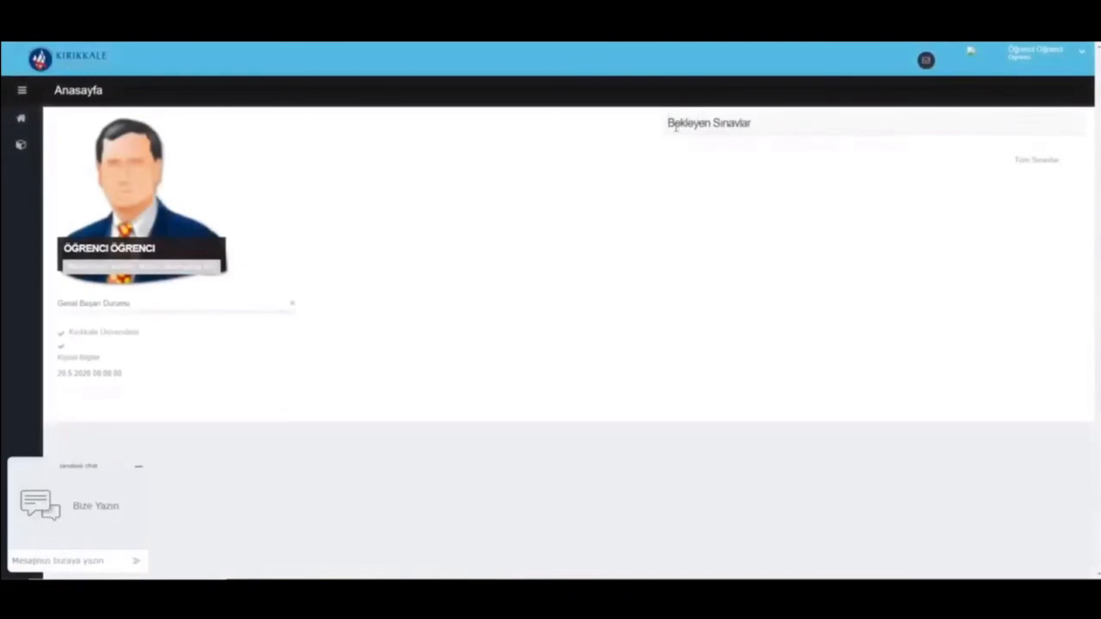
pyautogui.doubleClick(708, 122)
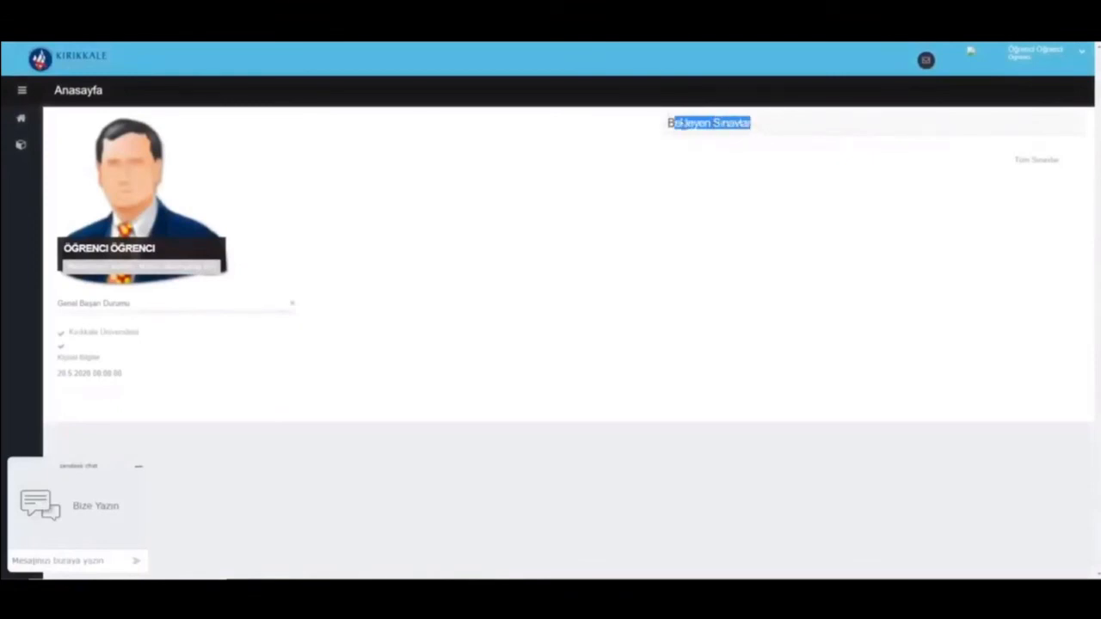